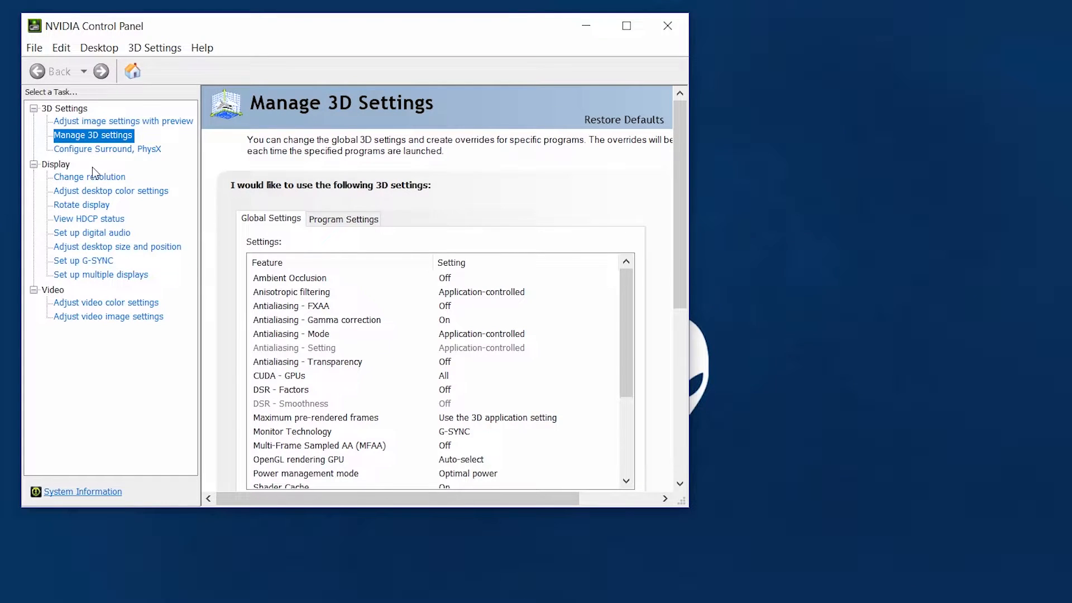
- Show the Change Resolution page listing 1920 × 1080 (native) for the laptop display
left_click(89, 176)
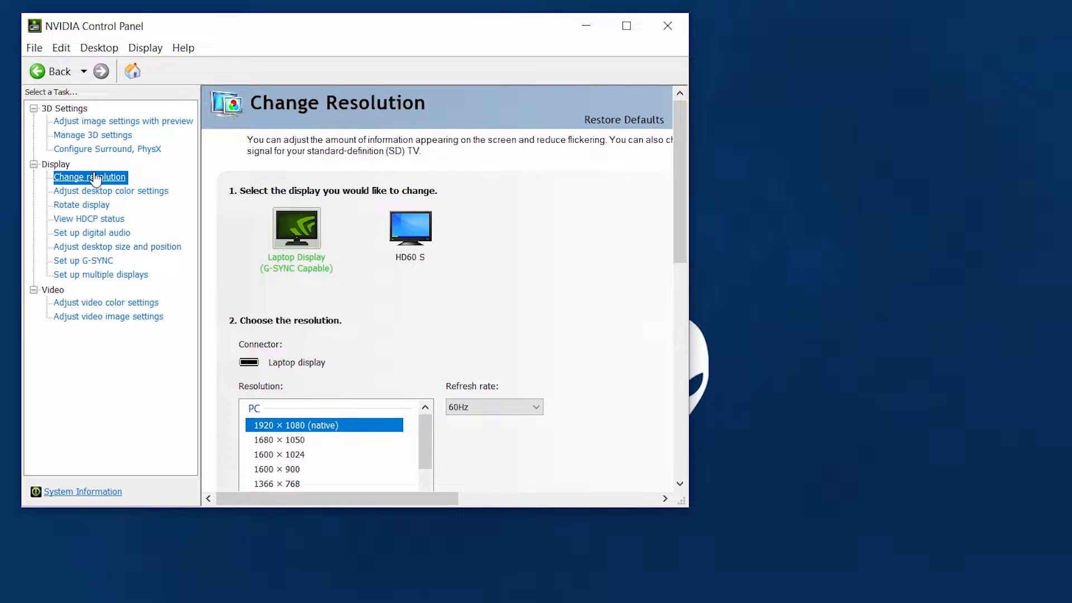
scroll("down", 3)
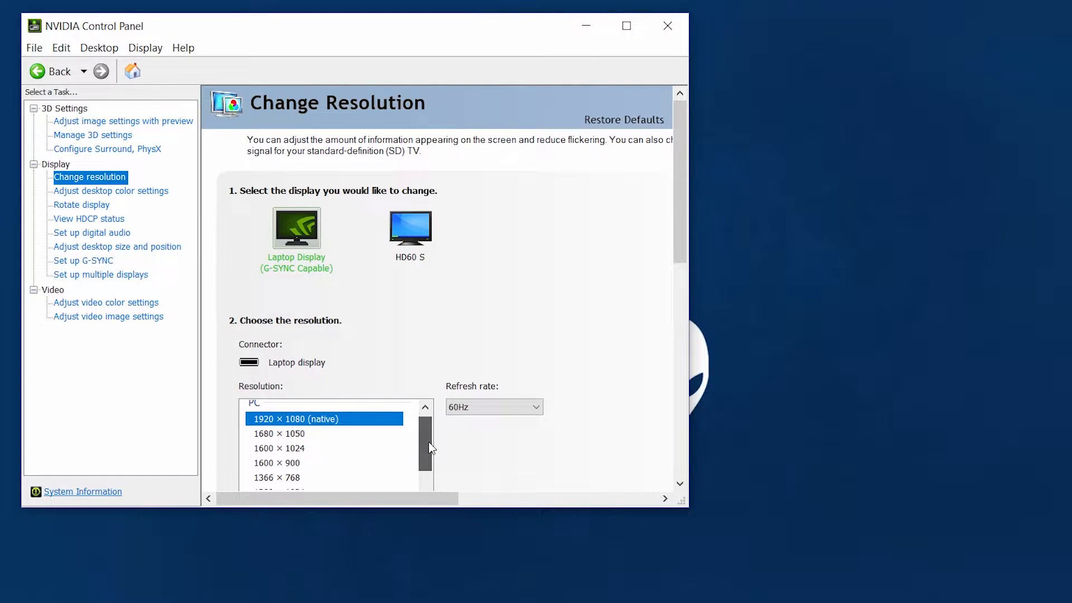
- Reach Windows display settings from the desktop menu, showing 1920 × 1080 (Recommended)
right_click(534, 249)
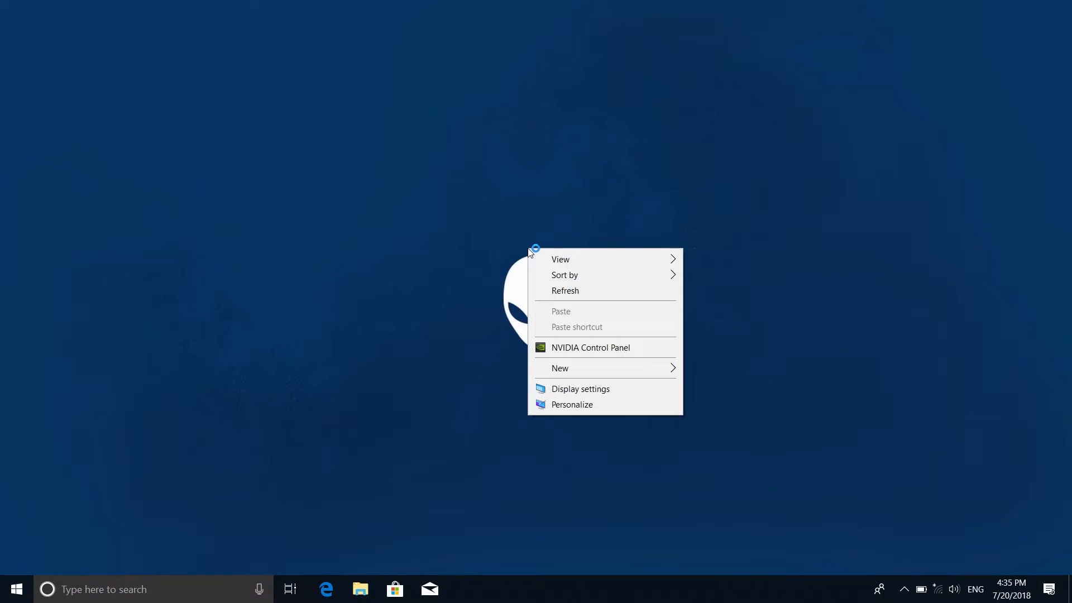
left_click(580, 389)
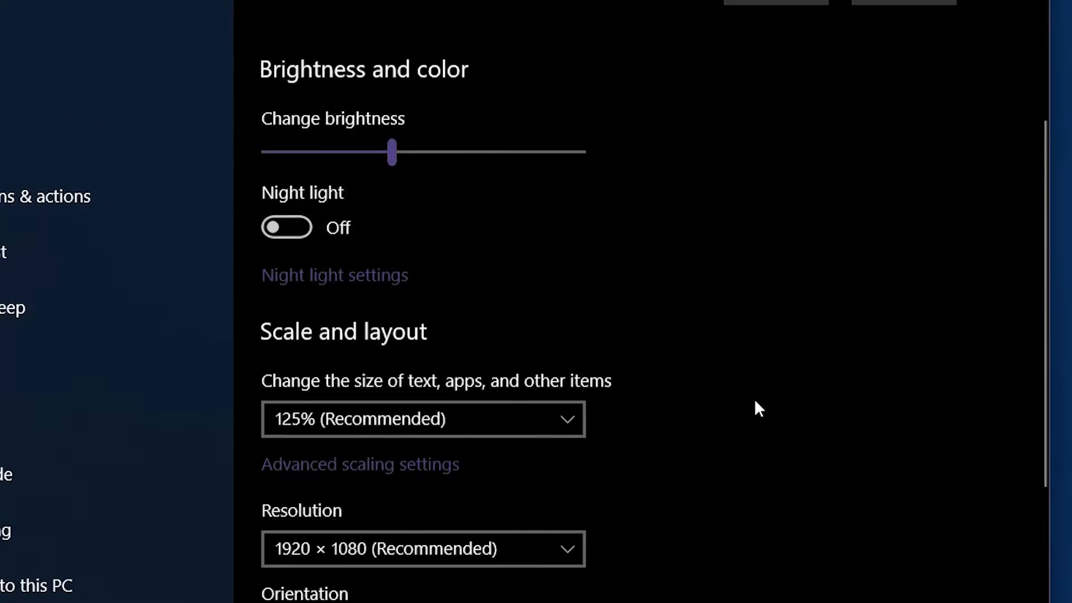
left_click(422, 547)
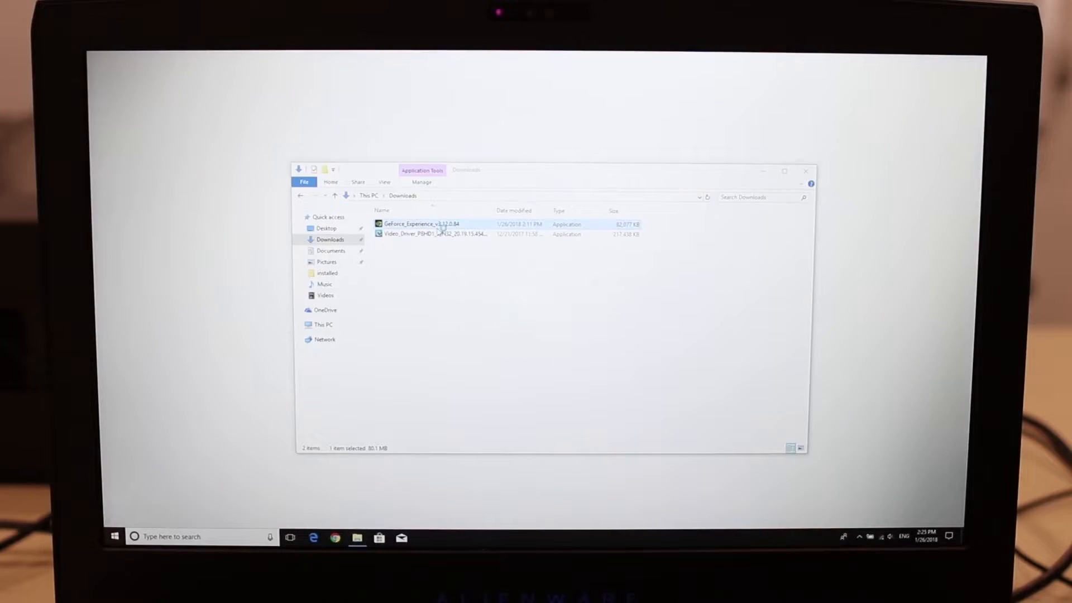
- Run the GeForce Experience setup file from the Downloads folder
double_click(421, 224)
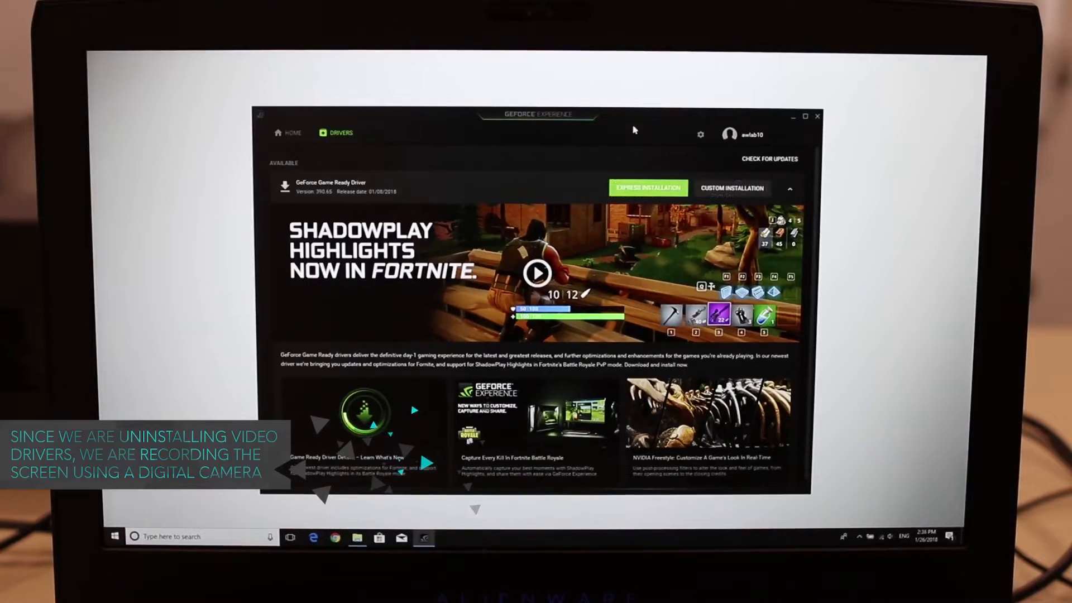
- Start Express Installation of the GeForce Game Ready Driver
left_click(648, 187)
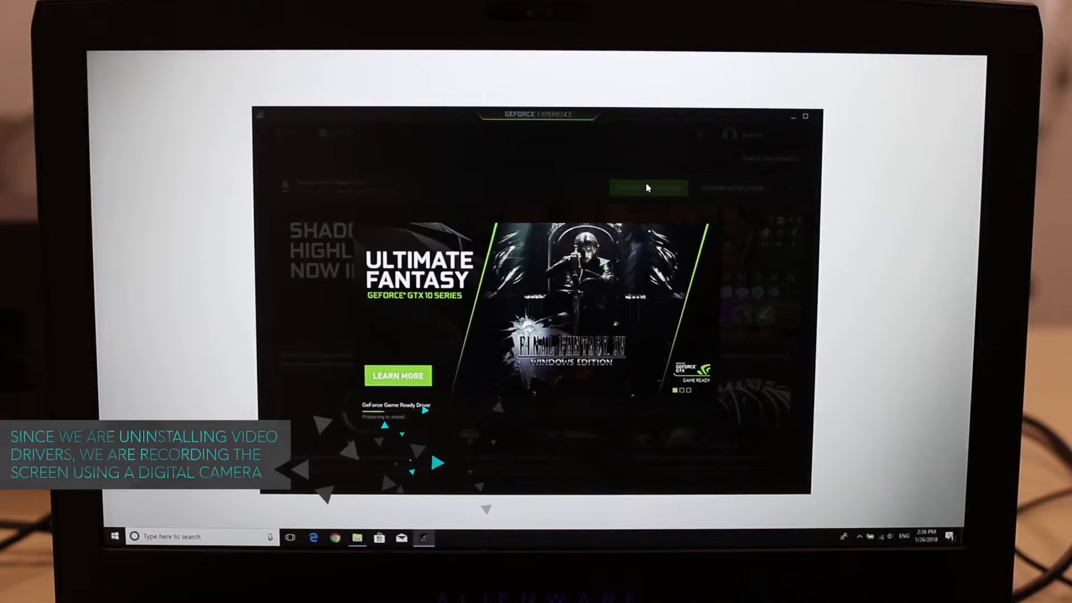